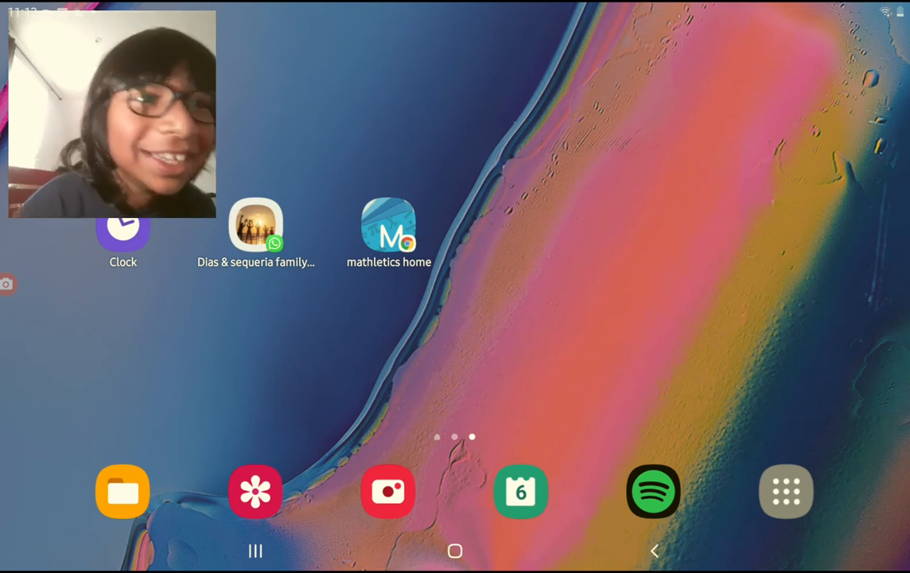
Step: Open the app drawer from the dock's Apps icon to show all installed apps
click(786, 490)
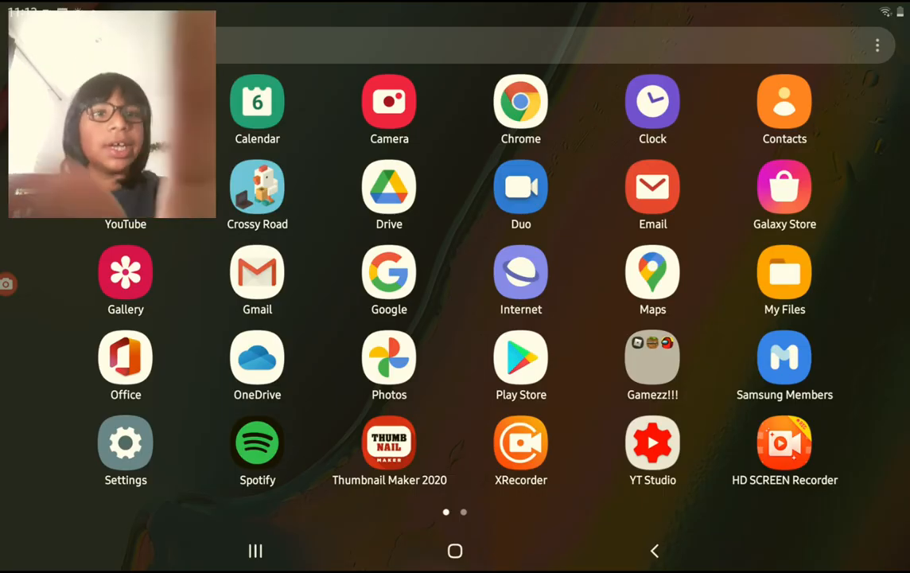